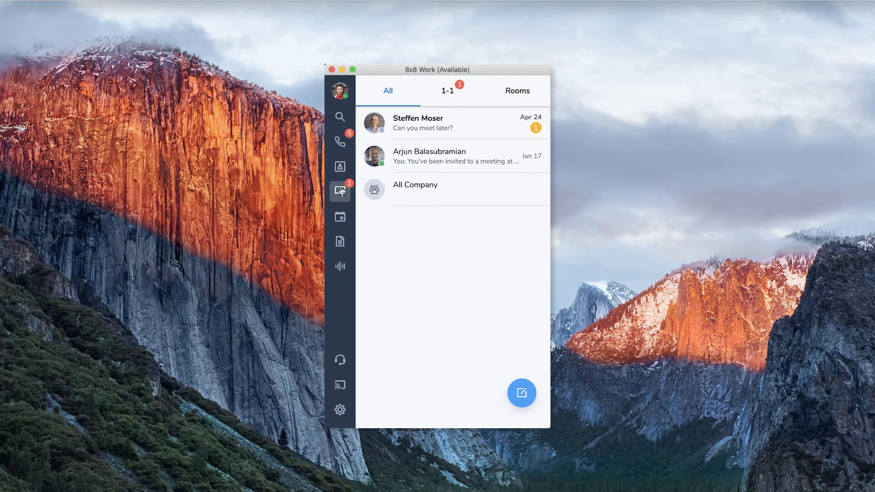
mouse_move(340, 217)
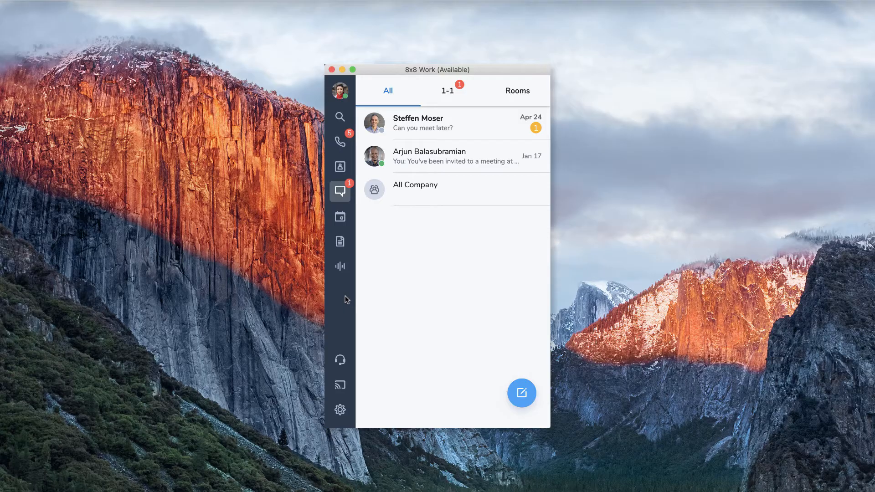
left_click_drag(438, 69, 206, 72)
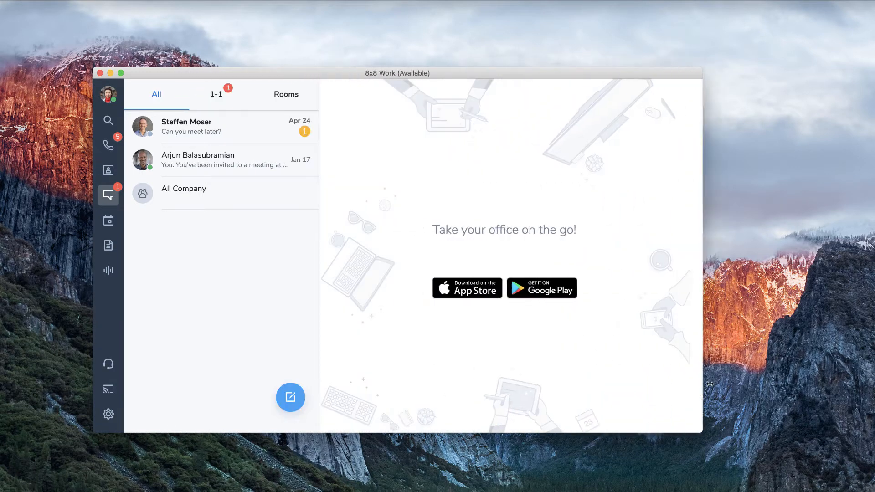
left_click_drag(710, 384, 774, 380)
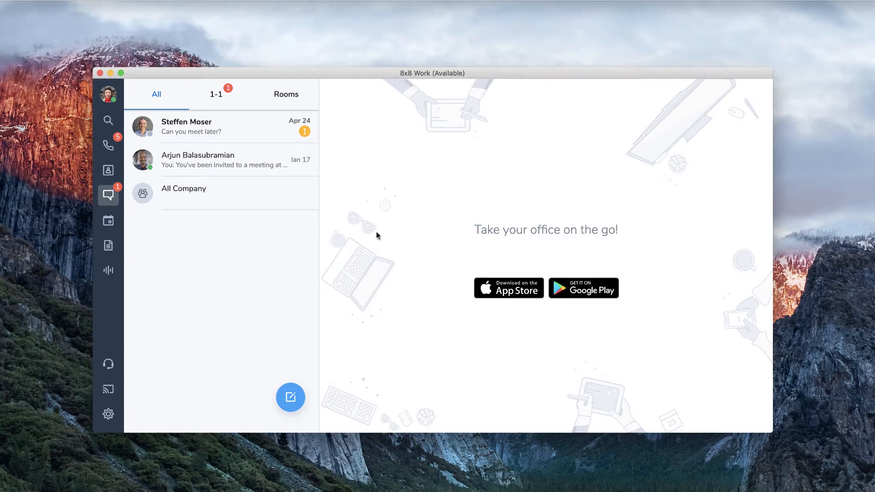
left_click(305, 158)
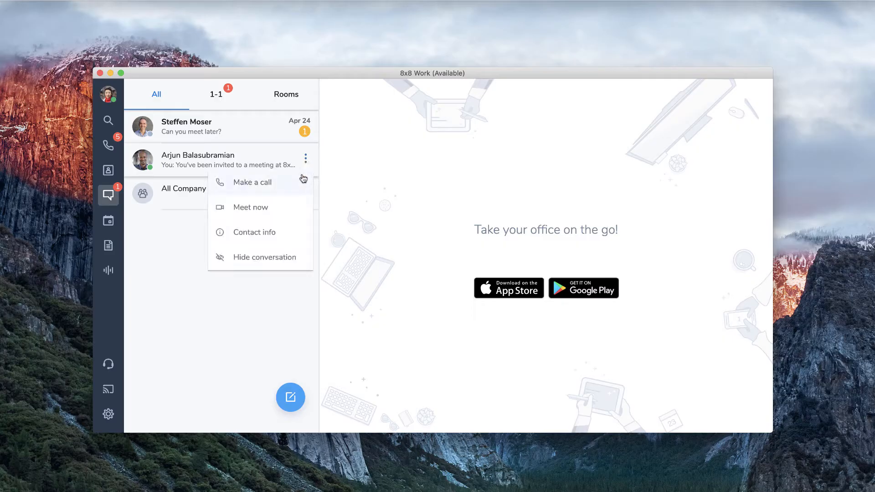
mouse_move(300, 170)
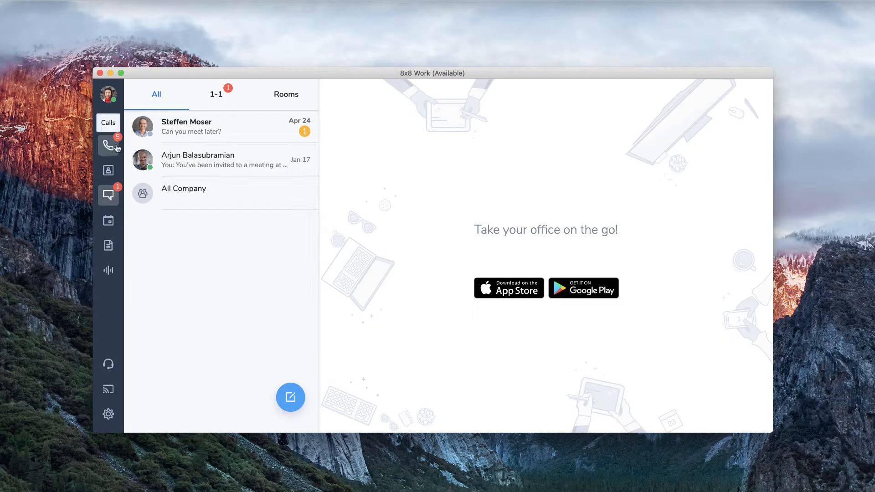
left_click(108, 145)
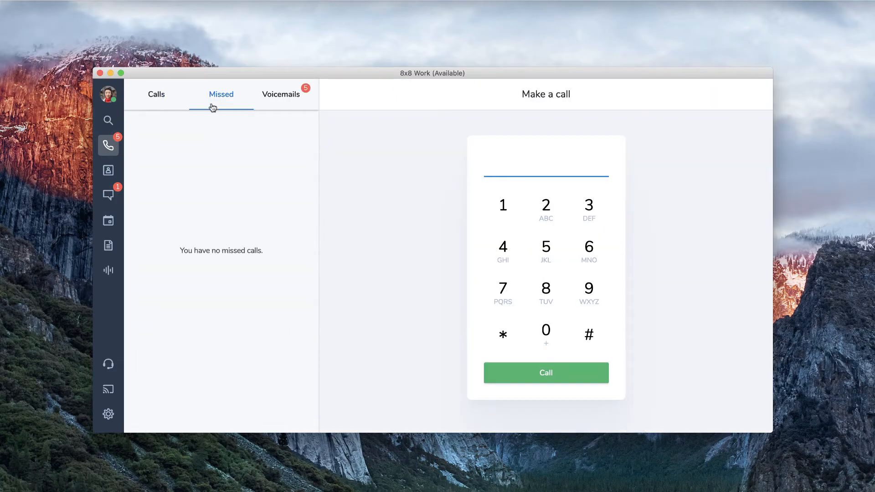
left_click(281, 93)
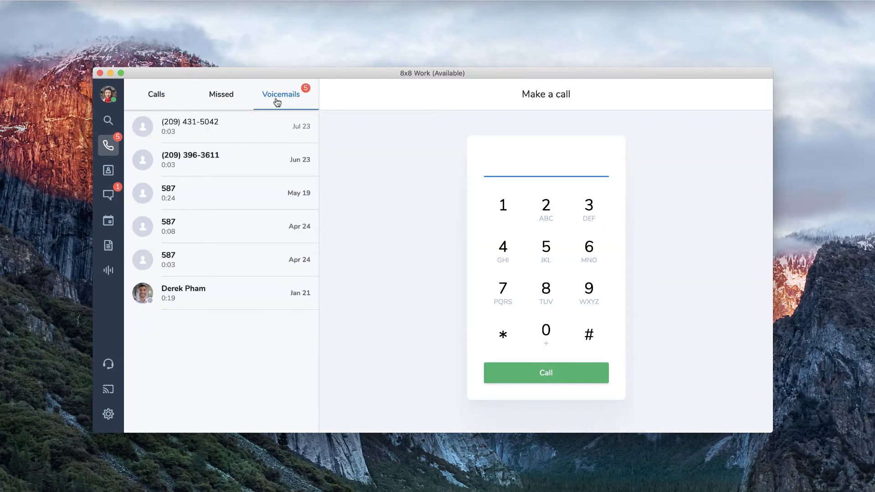
left_click(155, 94)
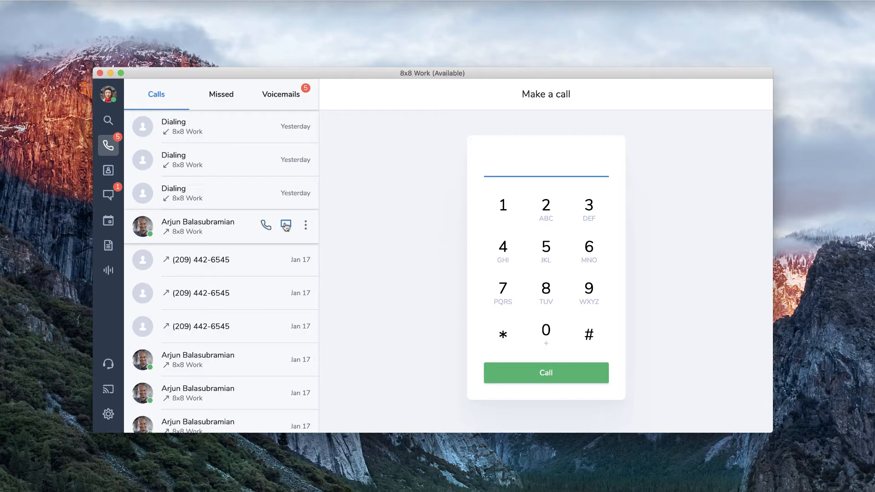
left_click(305, 225)
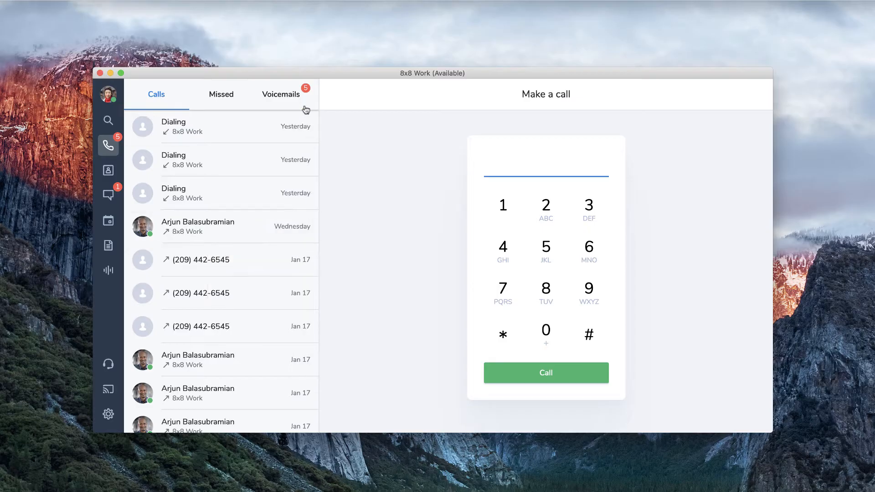
left_click(281, 94)
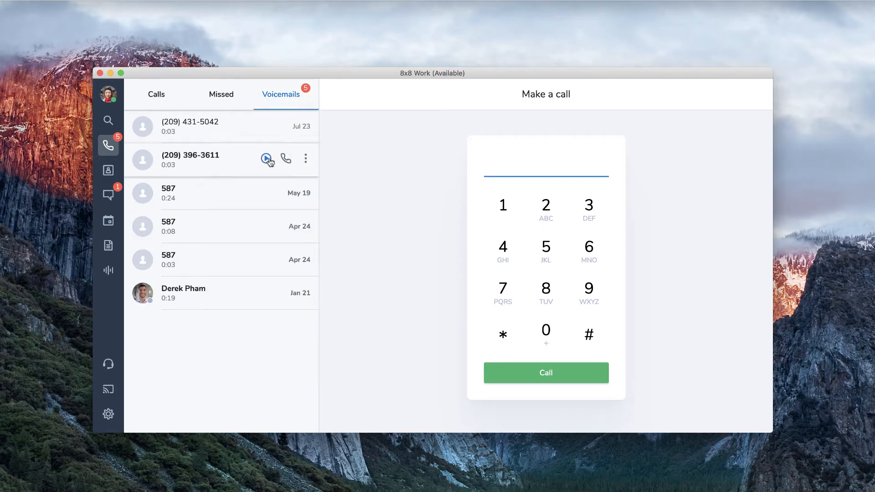
left_click(266, 158)
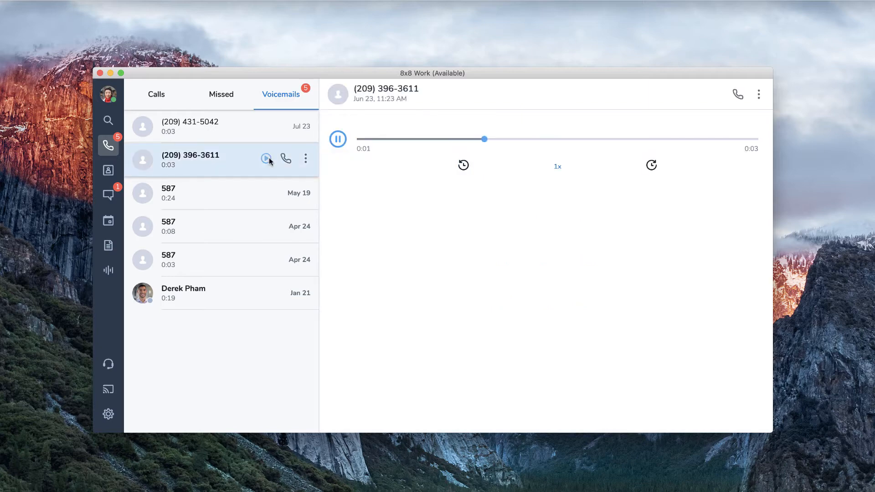
left_click(108, 170)
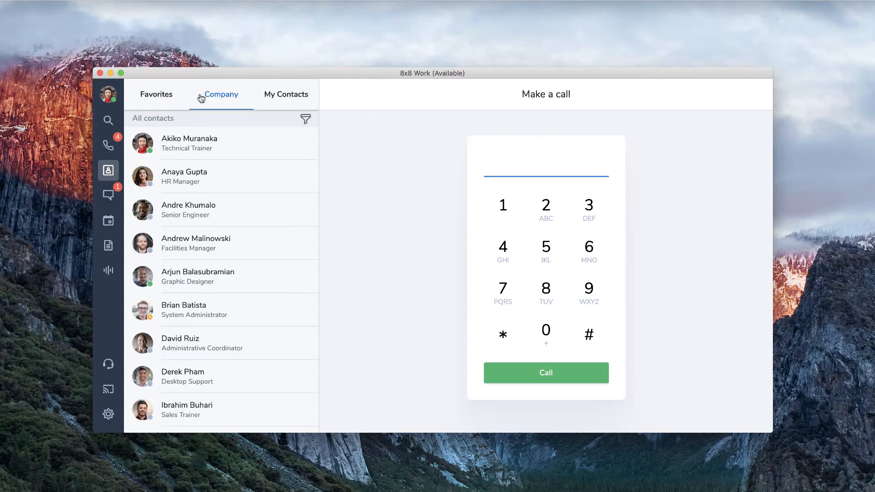
left_click(286, 94)
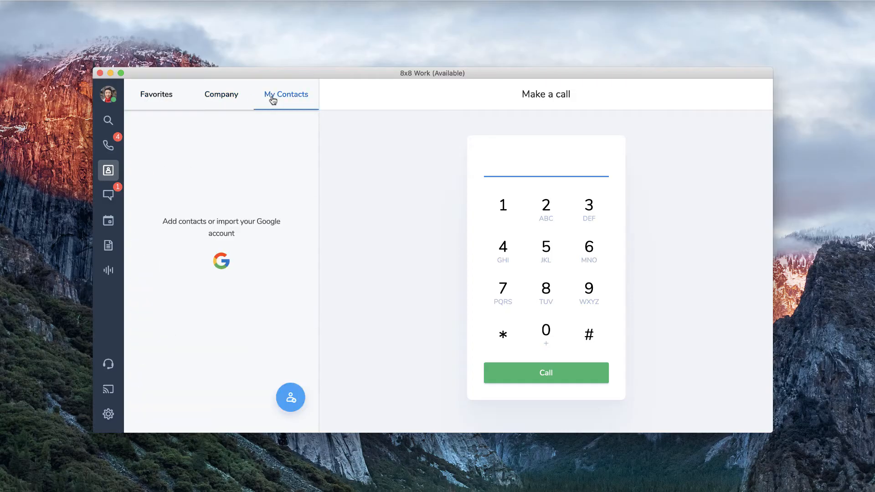
left_click(221, 94)
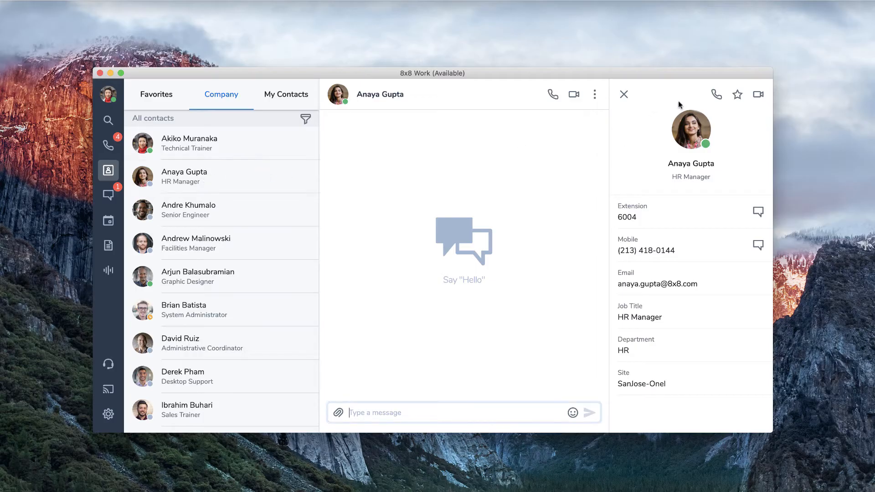
left_click(738, 94)
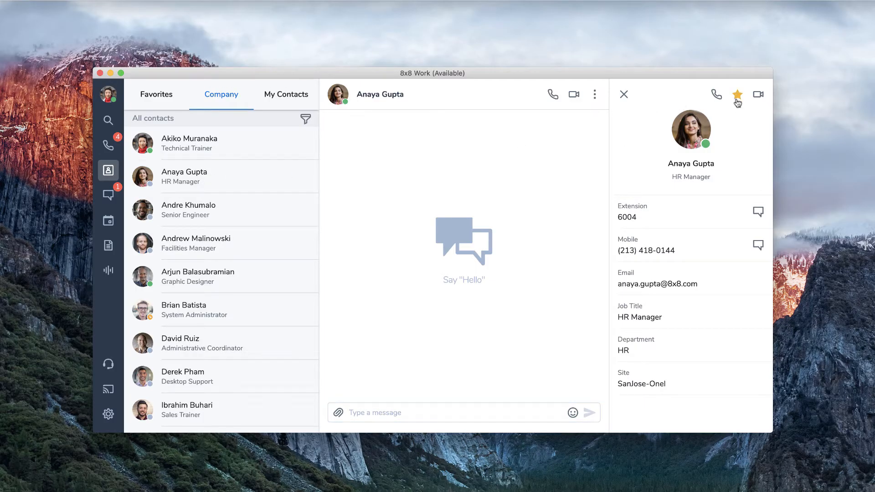
left_click(305, 119)
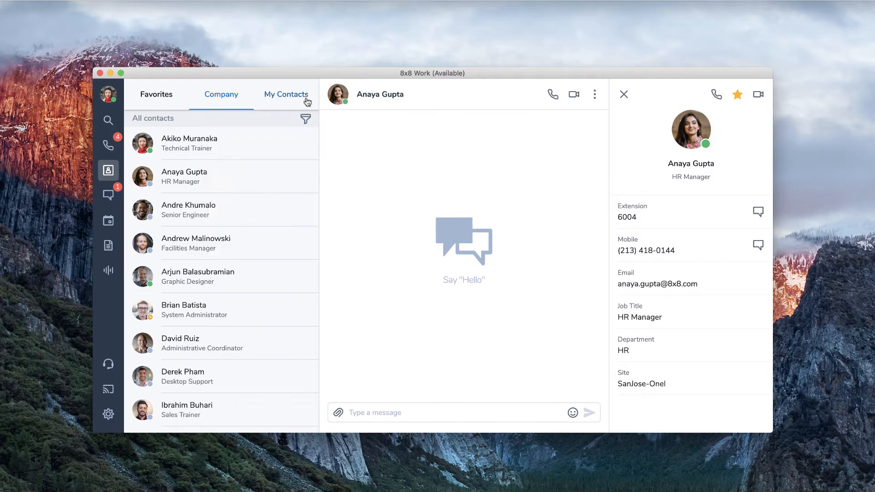
left_click(286, 94)
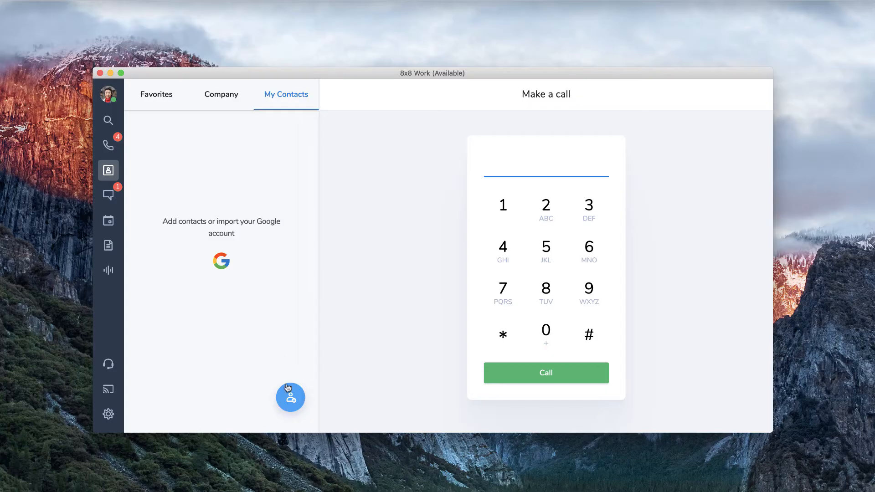
left_click(290, 398)
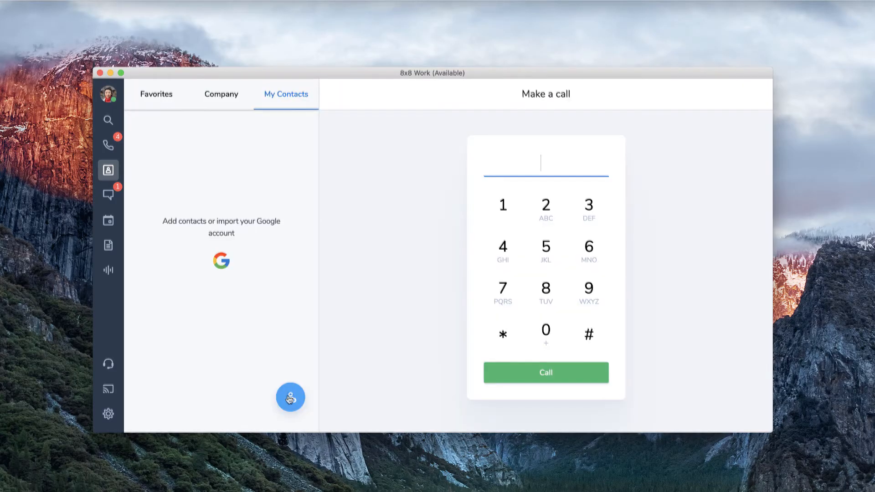
Visit Meetings and Fax, ending on Call Recordings with its one voicemail
left_click(108, 219)
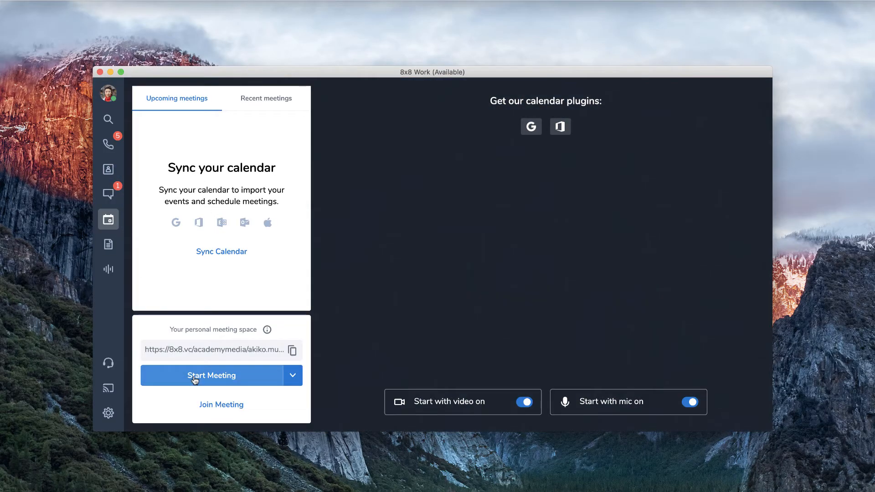
left_click(266, 98)
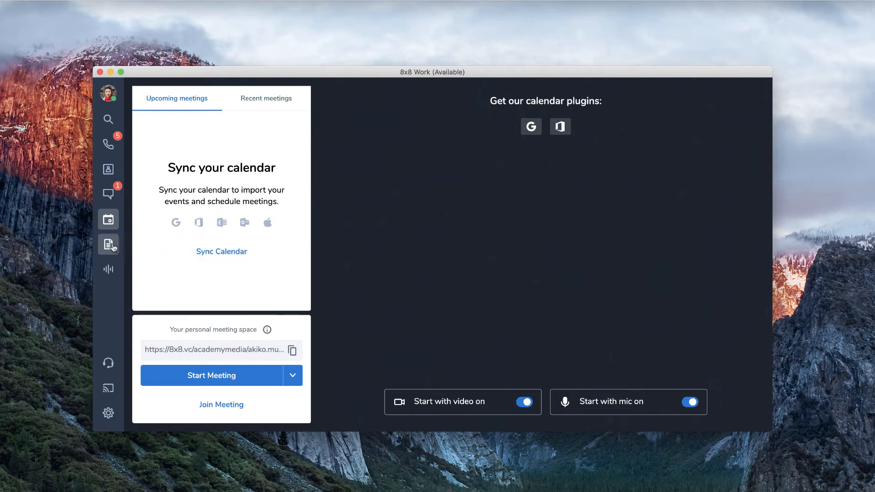
left_click(109, 244)
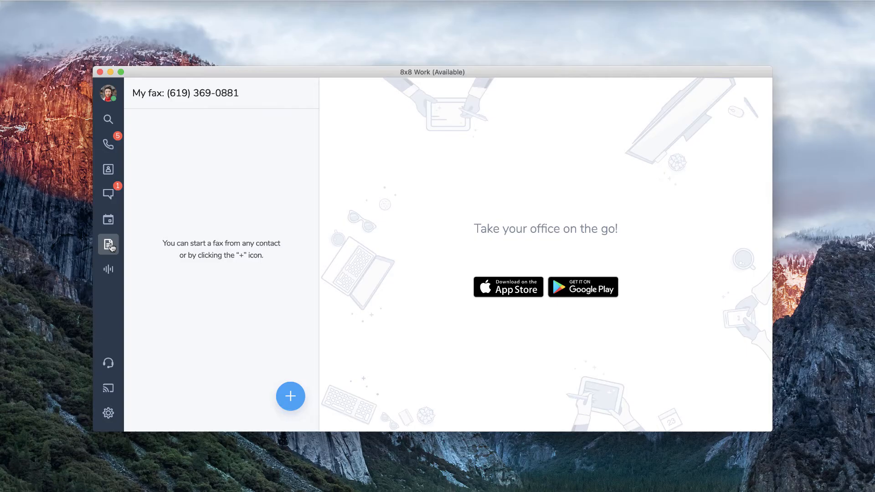
left_click(109, 269)
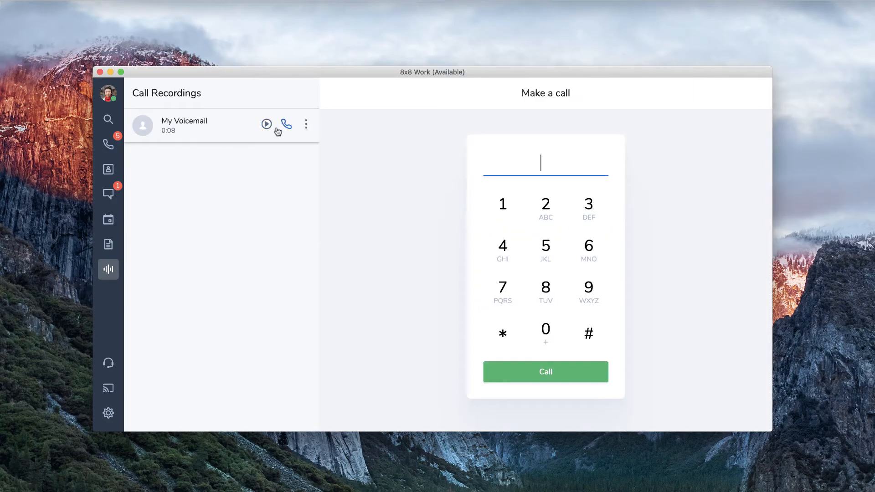
left_click(305, 124)
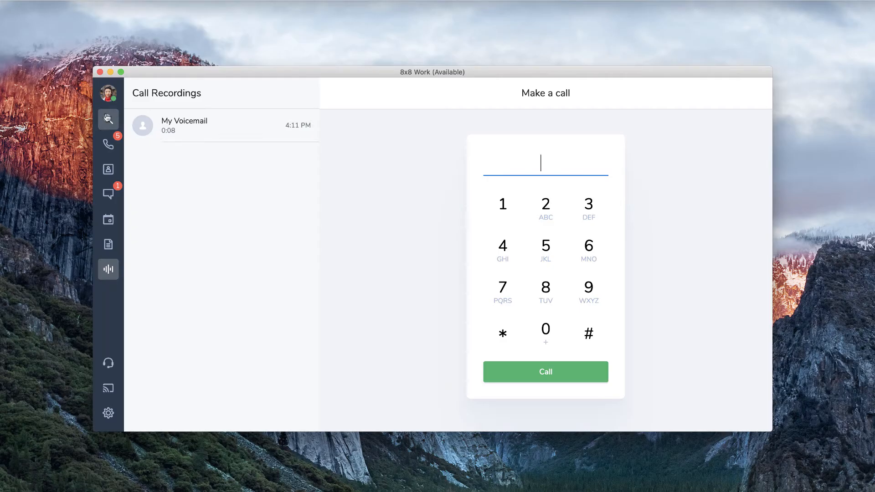
left_click(108, 119)
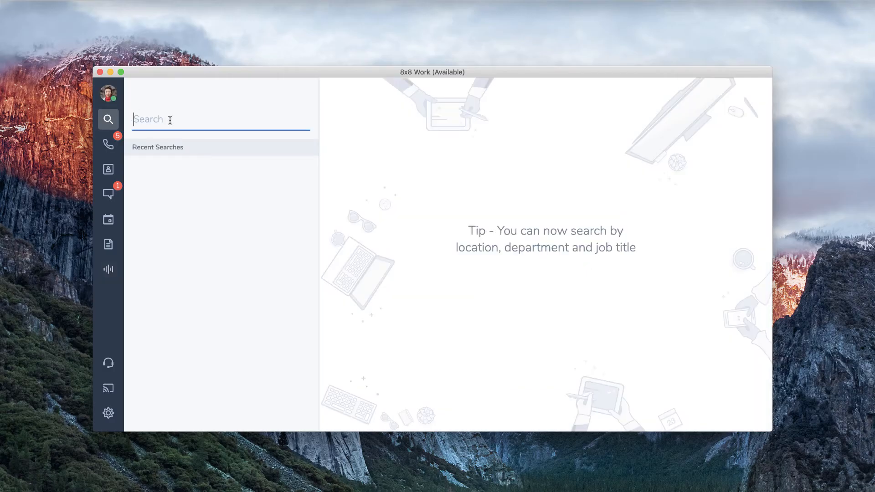
type("Derek")
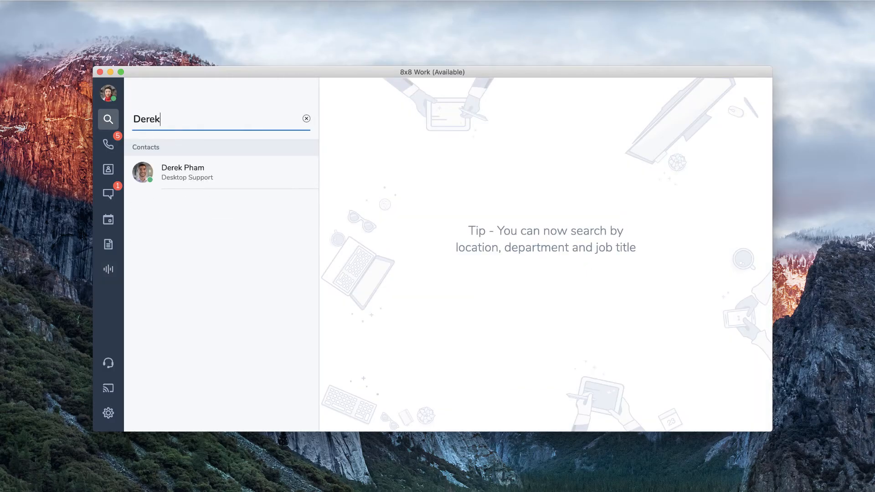
left_click(182, 171)
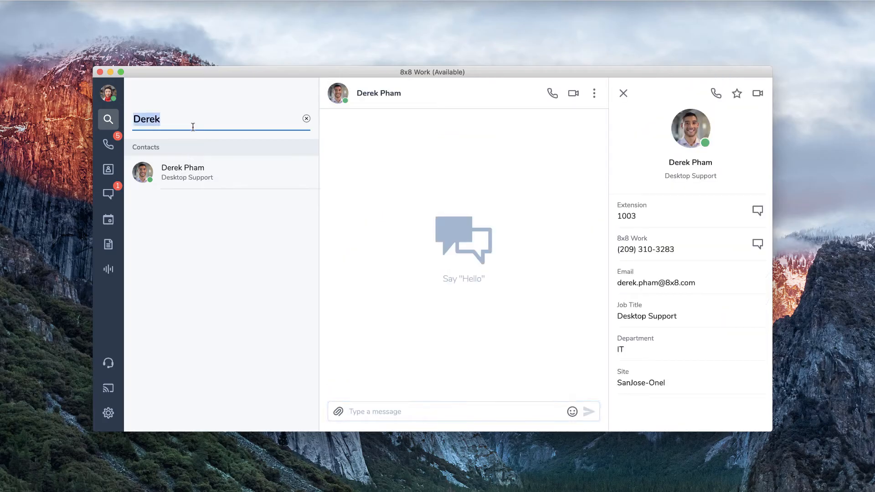
type("IT")
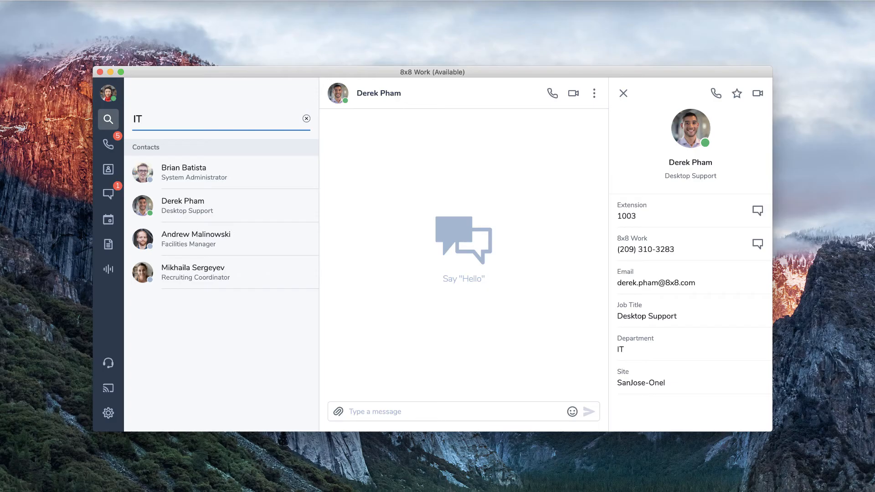
Enter 'WFH' as the status message through the avatar's status menu
left_click(109, 93)
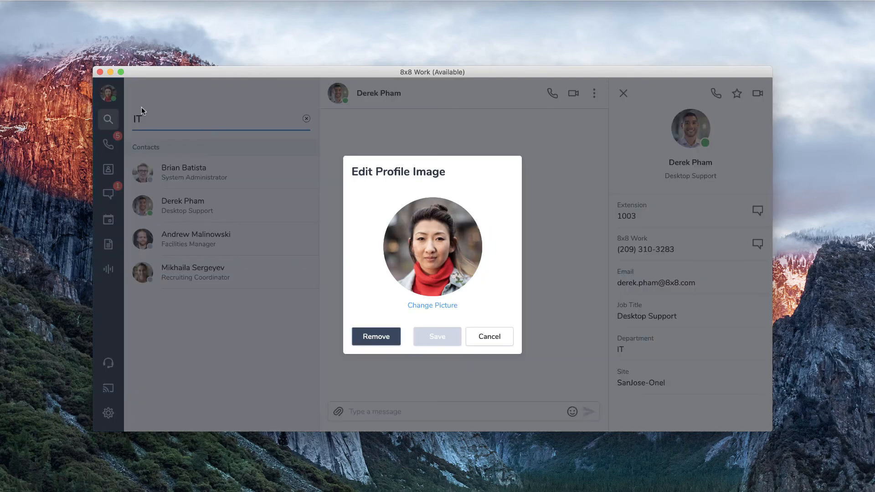
left_click(109, 93)
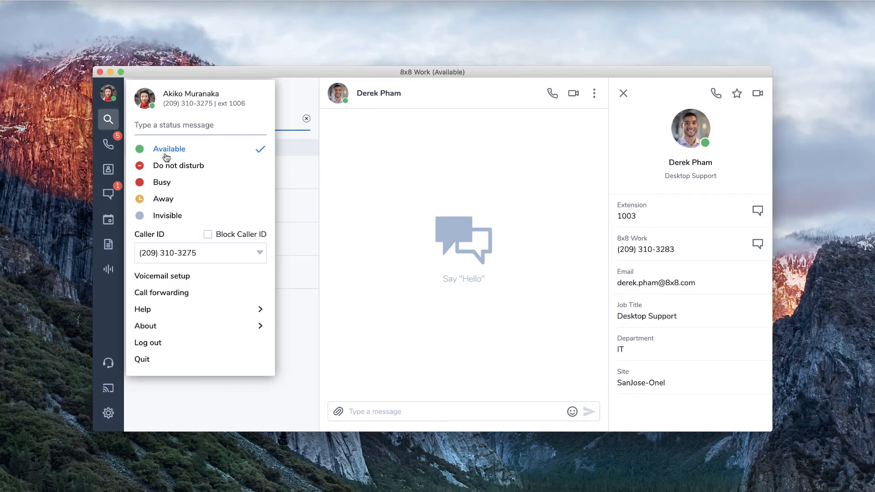
type("WFH")
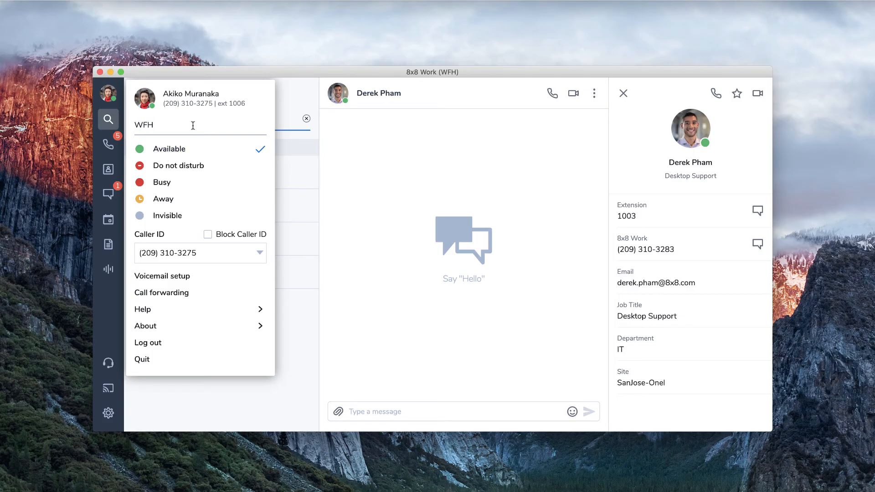
left_click(109, 363)
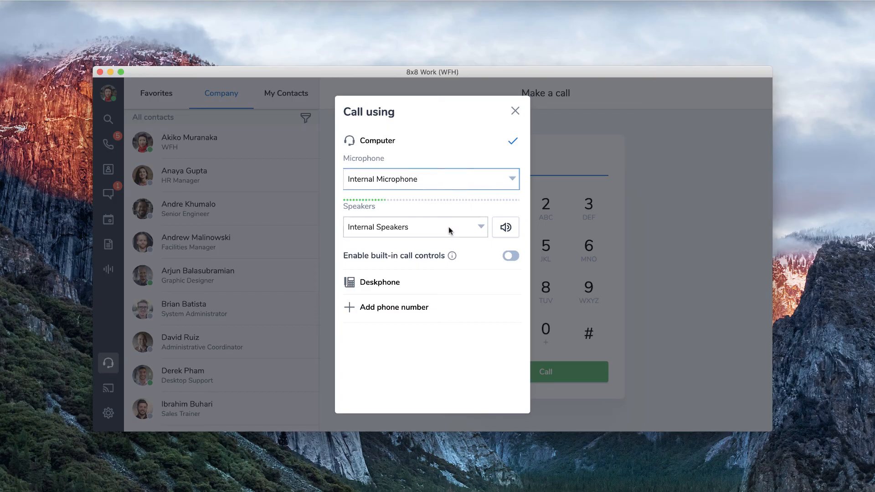
Check Speakers, then choose Deskphone to reach the activated-deskphone prompt
left_click(416, 227)
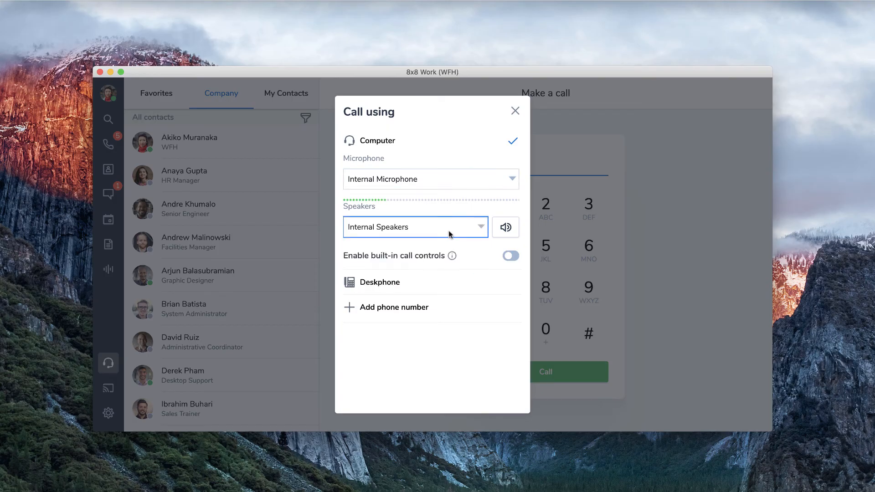
left_click(380, 282)
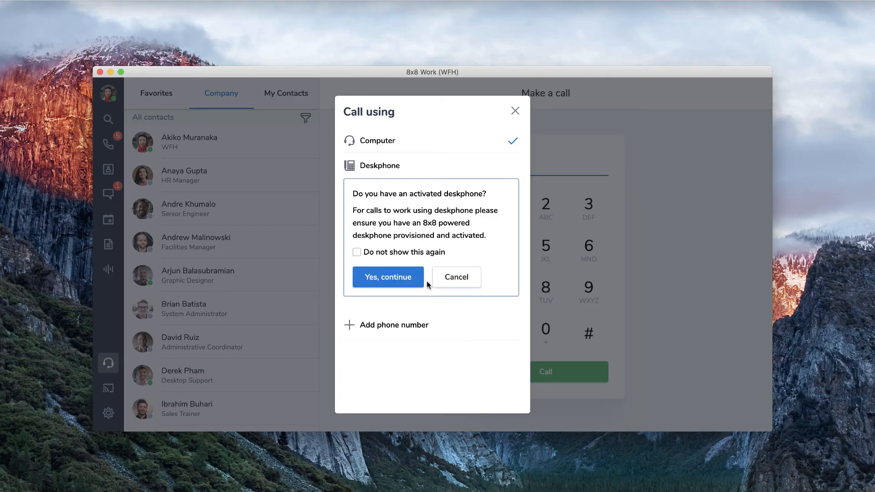